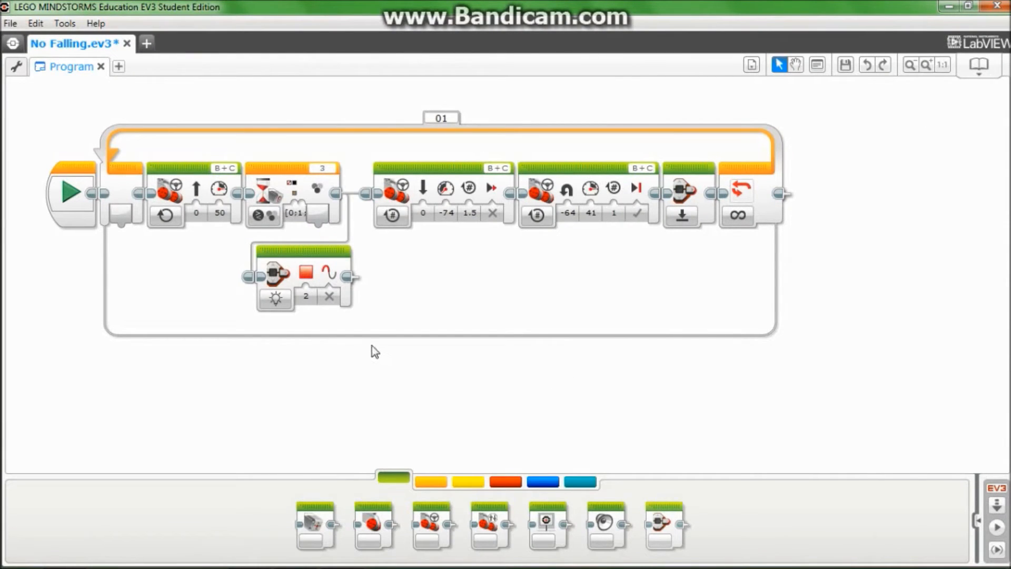
{"action": "mouse_move", "coordinate": [176, 198]}
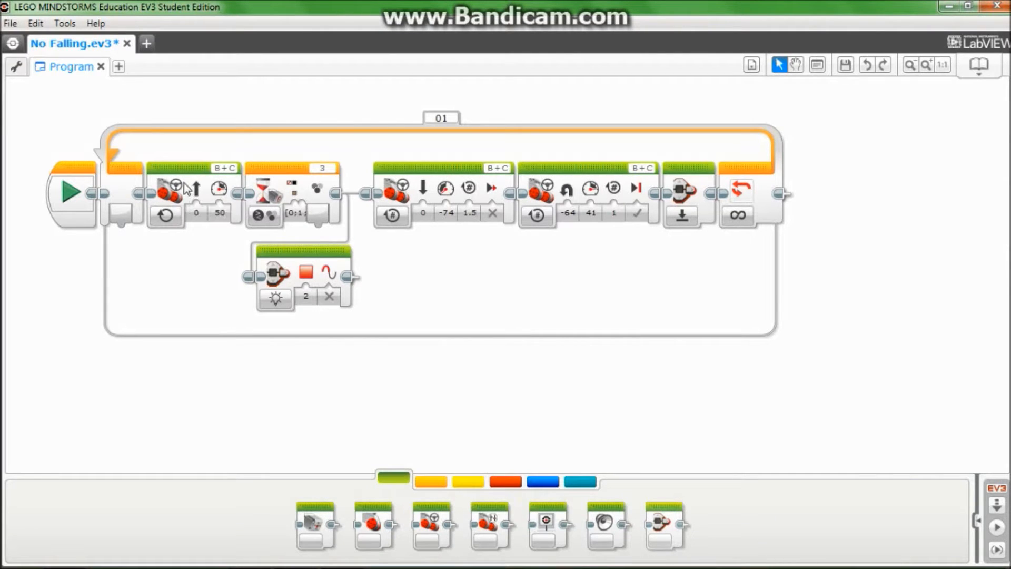
Select the loop around the program and browse the flow control and action palettes.
{"action": "left_click", "coordinate": [113, 152]}
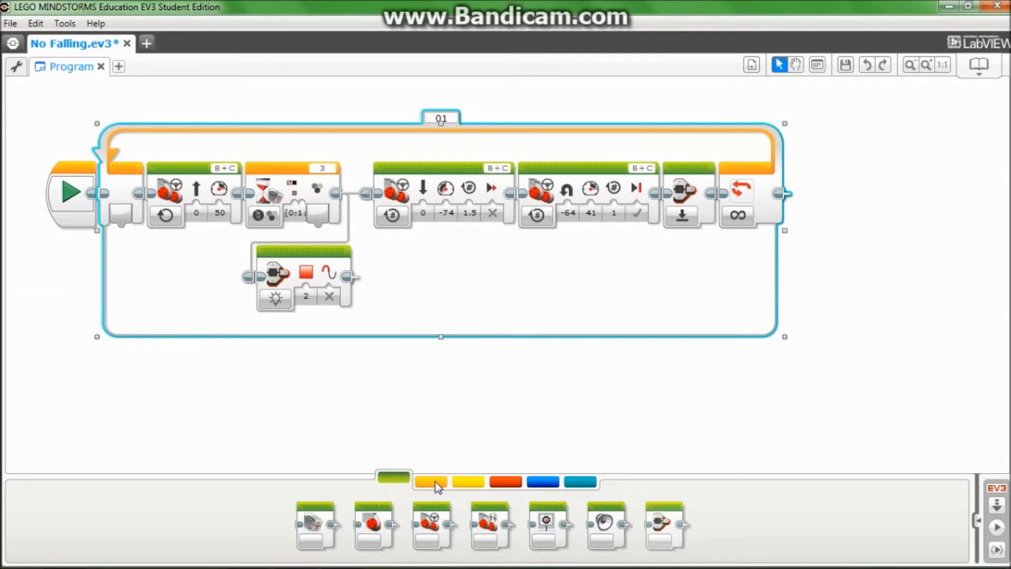
{"action": "left_click", "coordinate": [431, 482]}
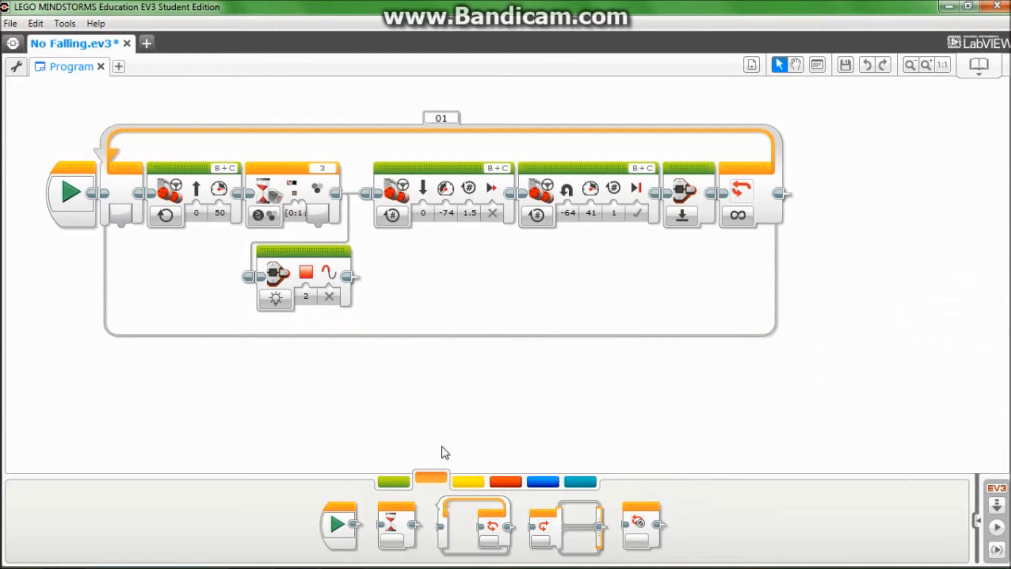
{"action": "mouse_move", "coordinate": [113, 137]}
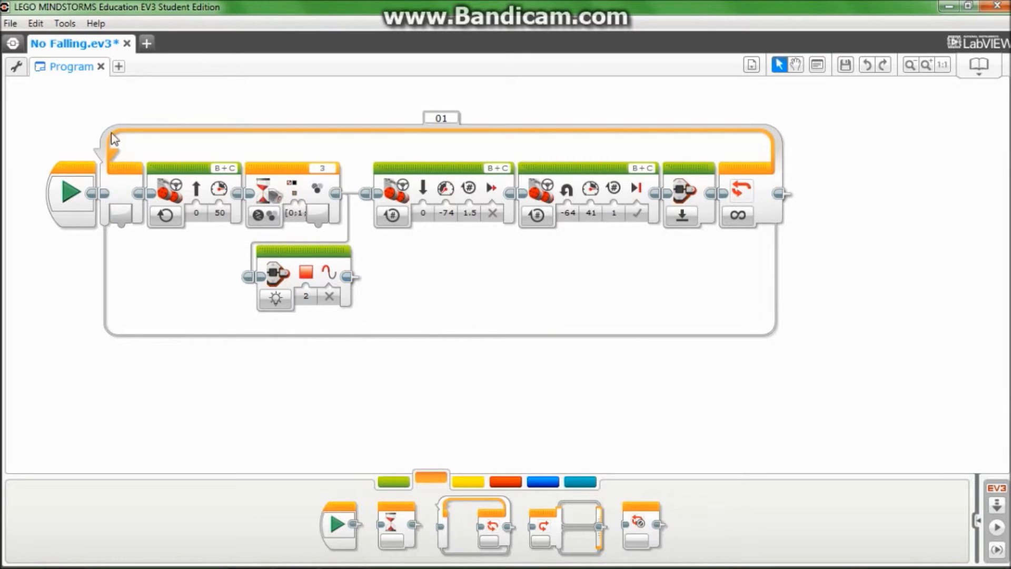
{"action": "mouse_move", "coordinate": [110, 203]}
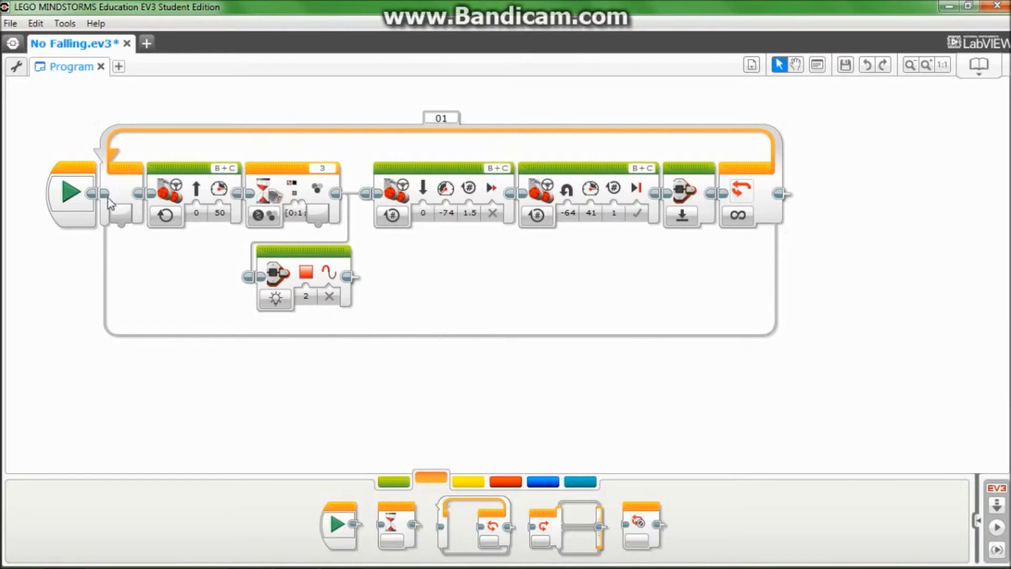
{"action": "left_click", "coordinate": [110, 194]}
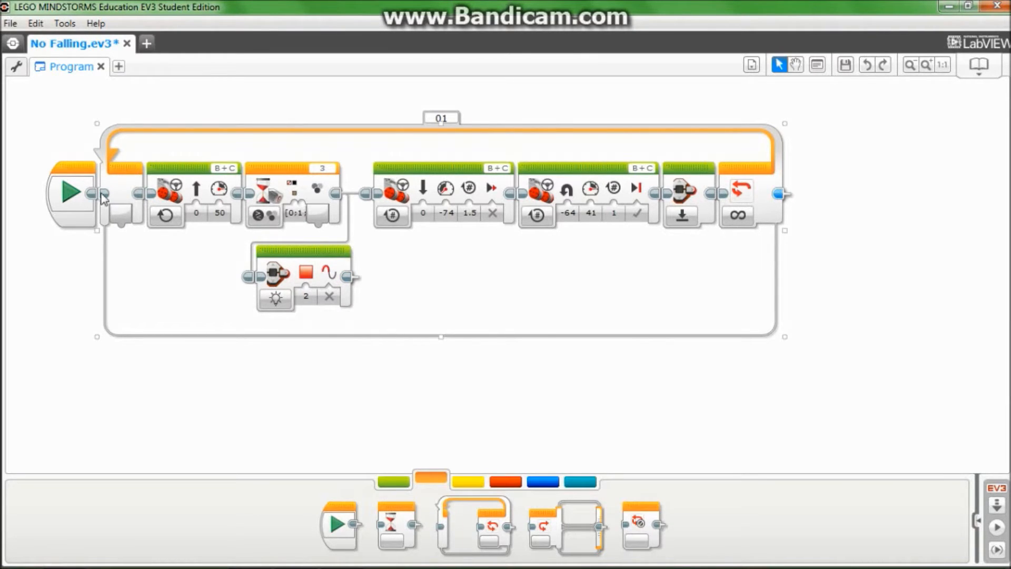
{"action": "mouse_move", "coordinate": [171, 197]}
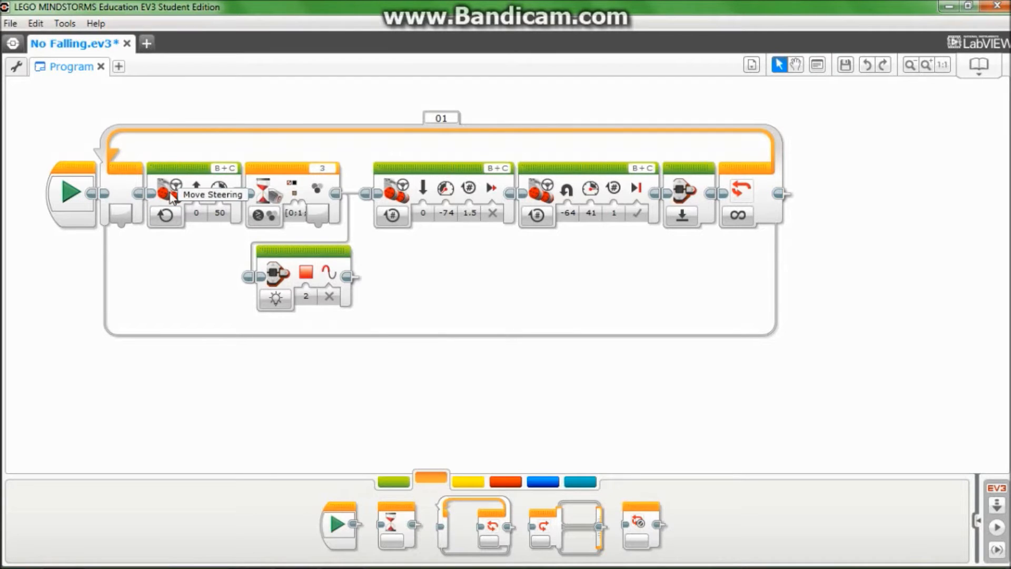
{"action": "mouse_move", "coordinate": [196, 187]}
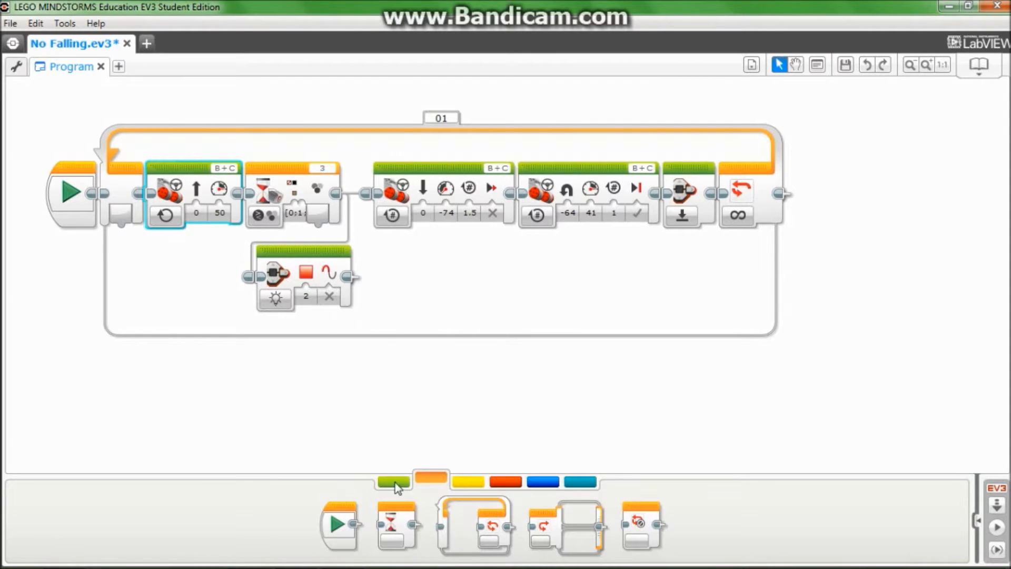
{"action": "left_click", "coordinate": [391, 478]}
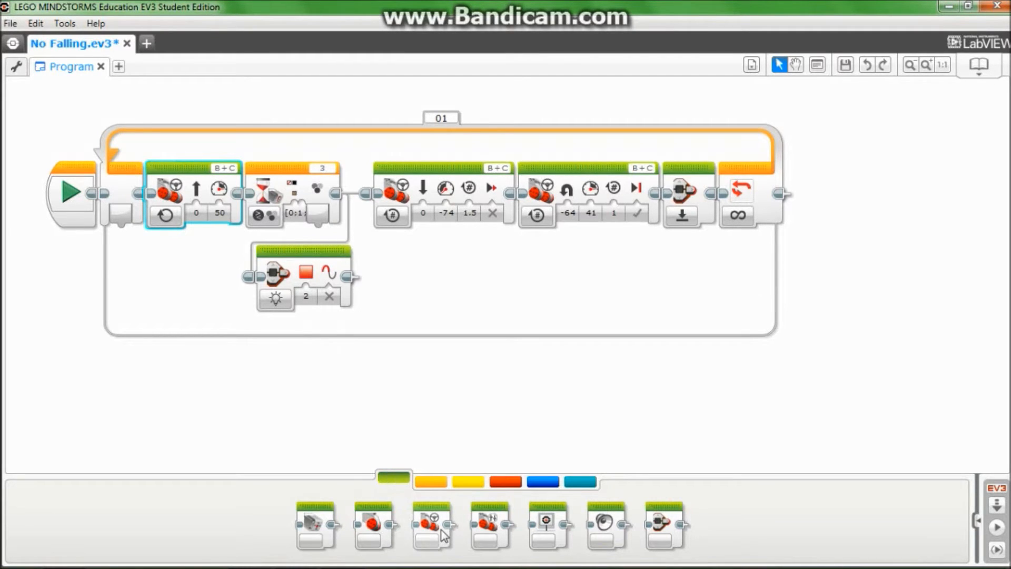
{"action": "left_click", "coordinate": [261, 95]}
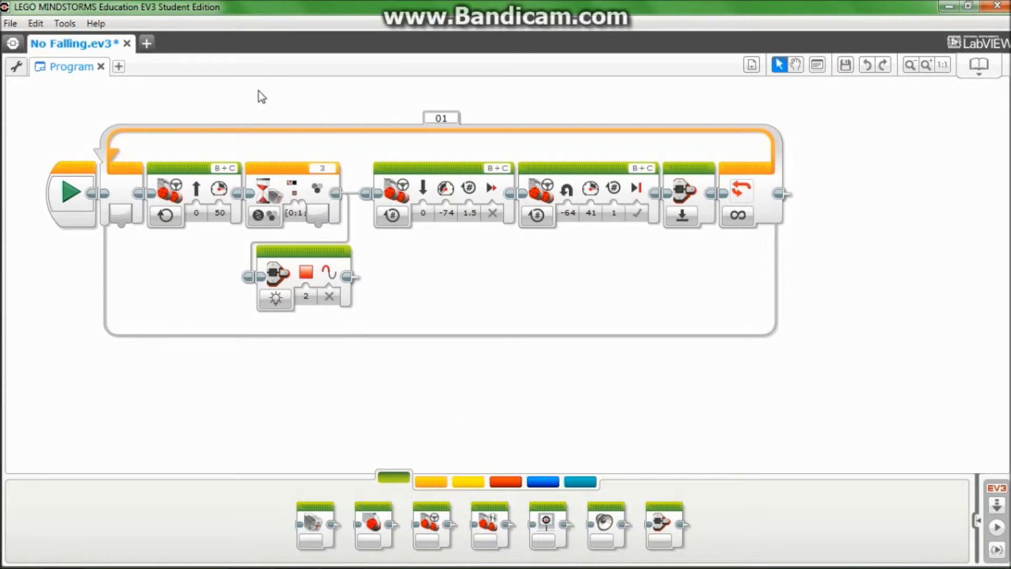
Confirm the Move Steering block stays in On mode at power 50.
{"action": "left_click", "coordinate": [165, 215]}
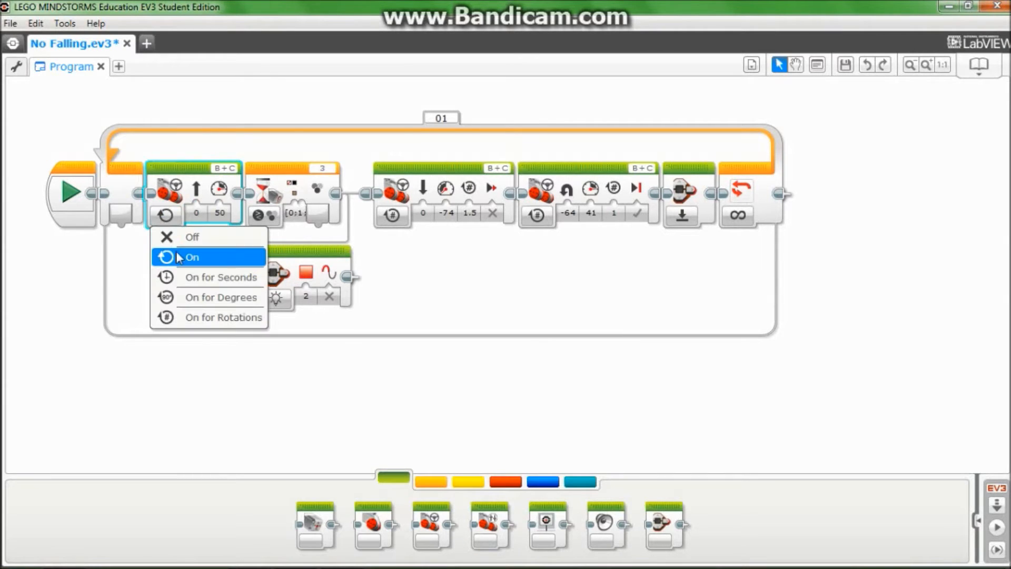
{"action": "left_click", "coordinate": [192, 256]}
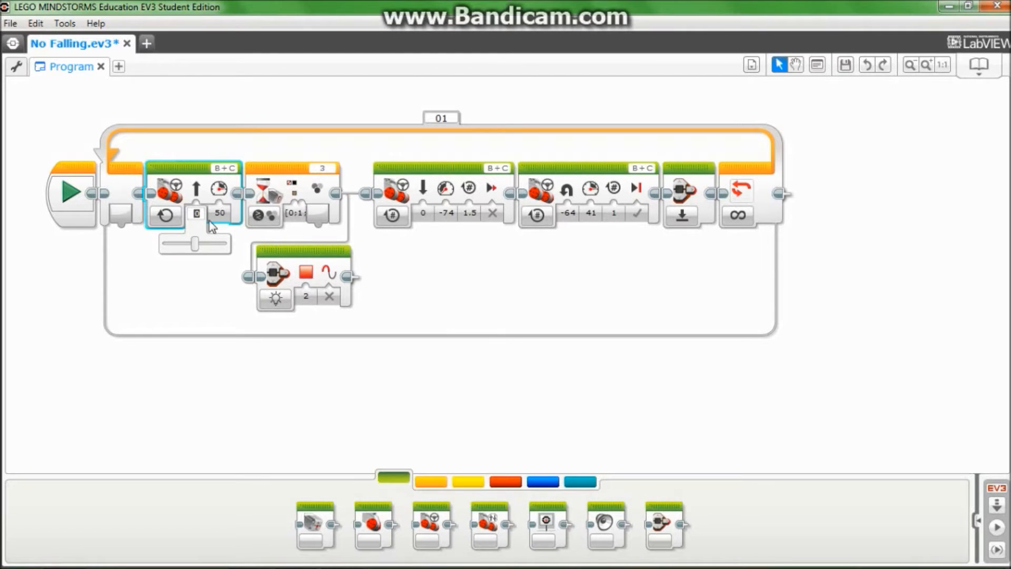
{"action": "left_click", "coordinate": [219, 213]}
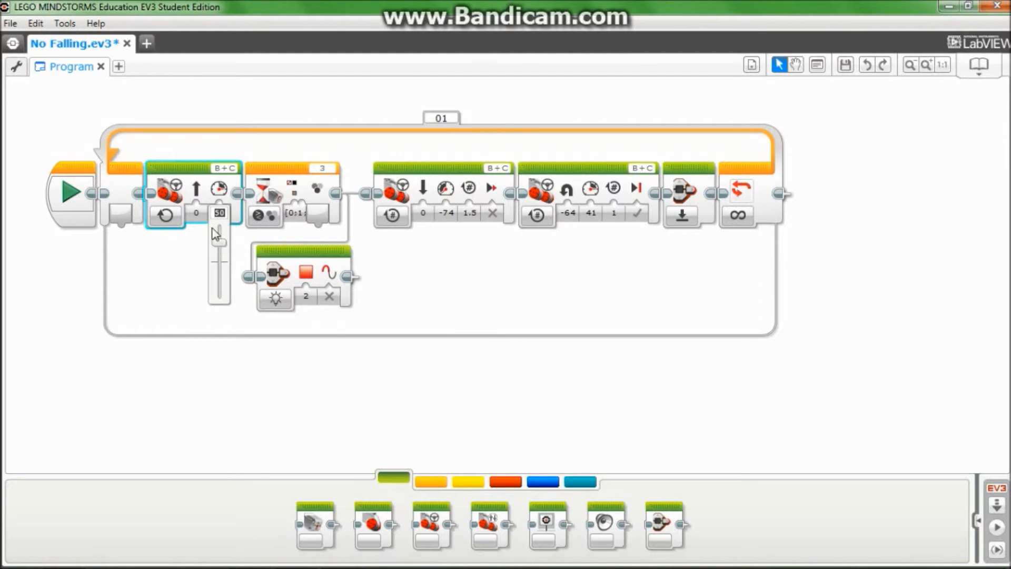
{"action": "mouse_move", "coordinate": [230, 257]}
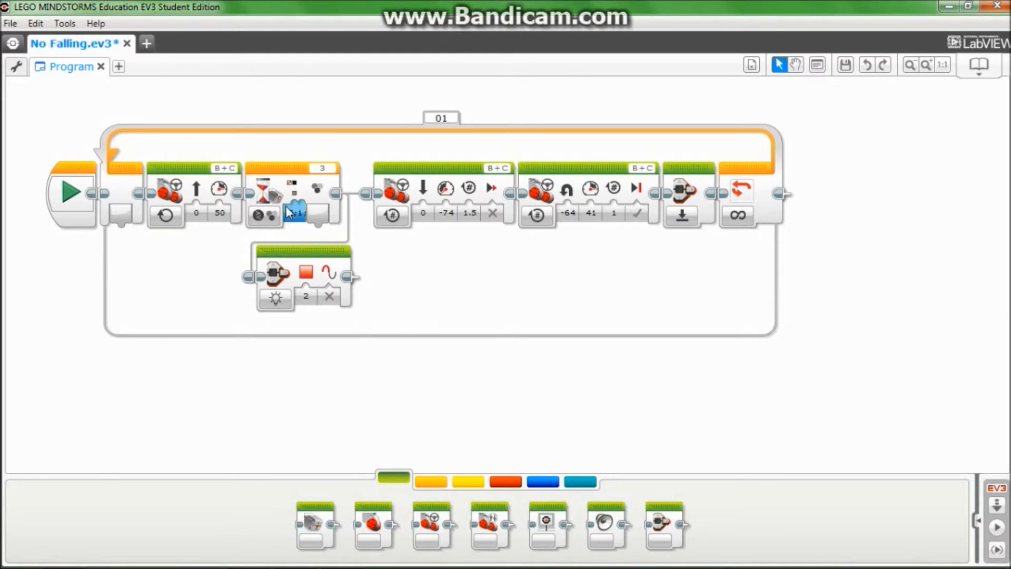
Place a new Wait block set to compare Color, marking brown as a target color.
{"action": "left_click", "coordinate": [293, 193]}
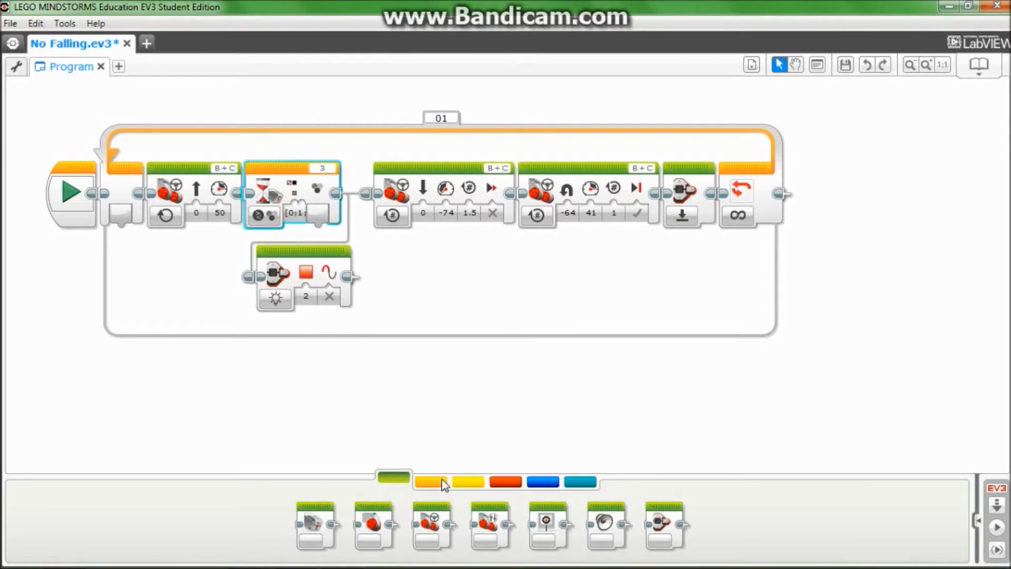
{"action": "left_click", "coordinate": [431, 479]}
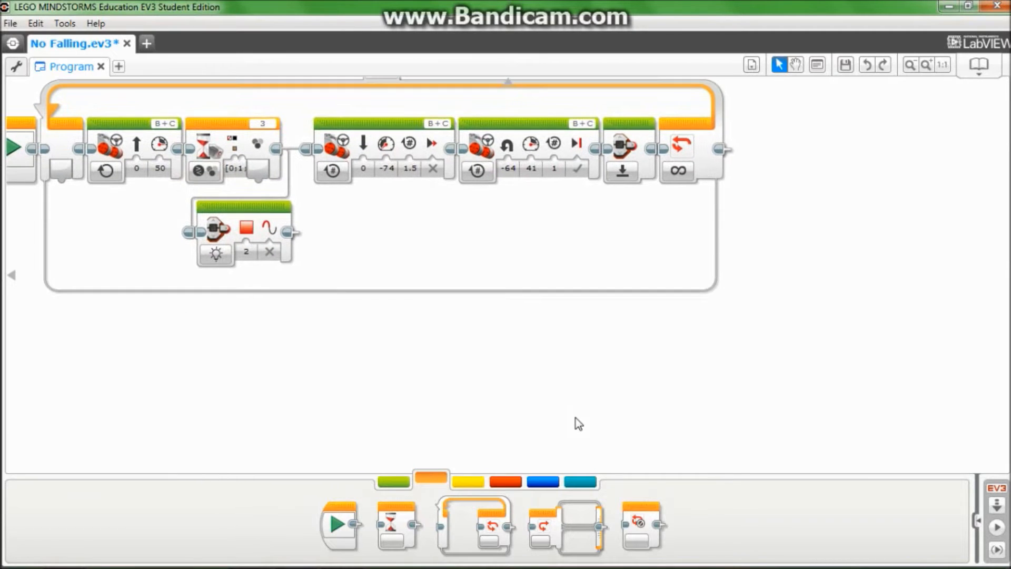
{"action": "mouse_move", "coordinate": [403, 528]}
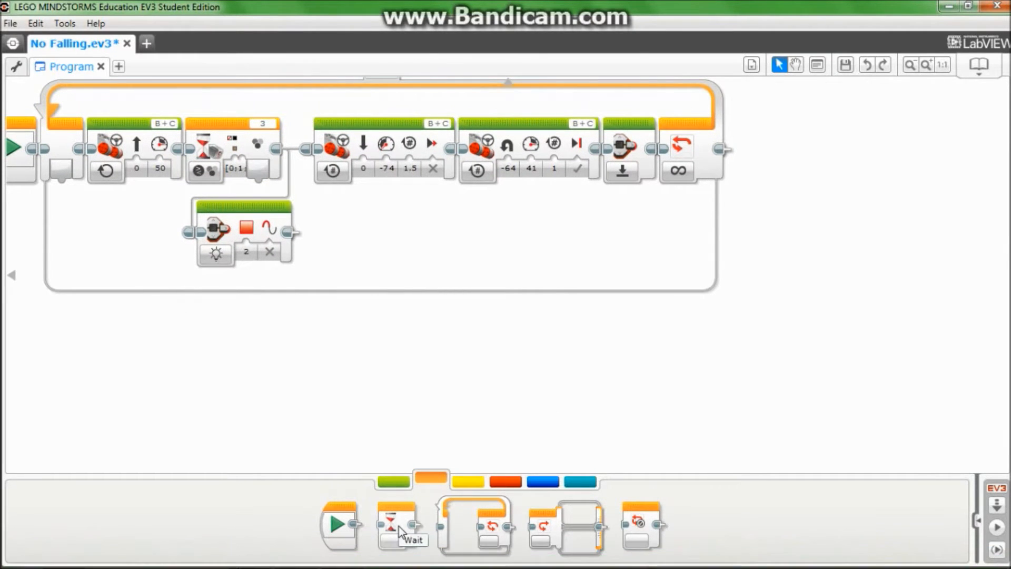
{"action": "left_click_drag", "start_coordinate": [397, 522], "coordinate": [631, 355]}
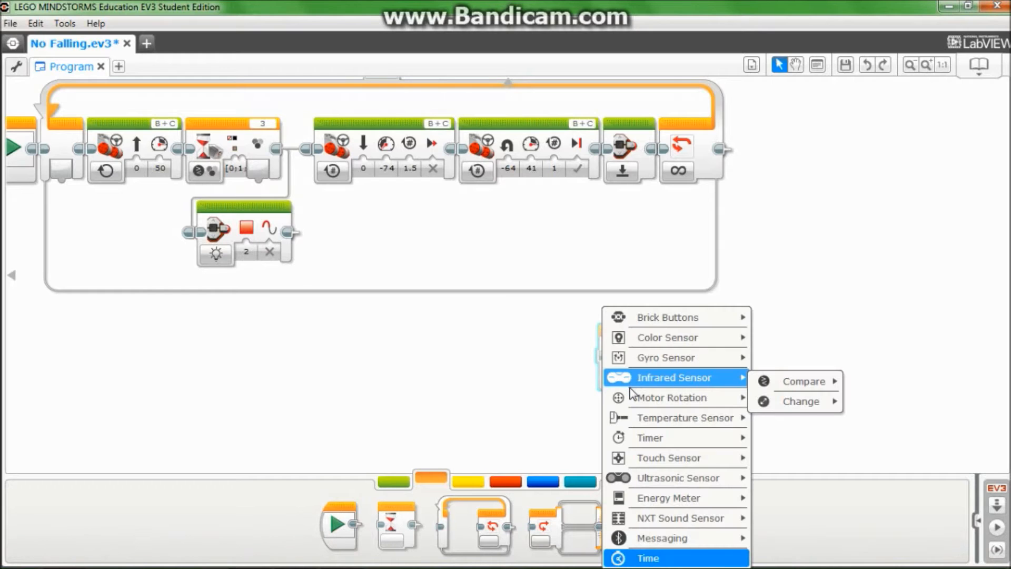
{"action": "mouse_move", "coordinate": [667, 336]}
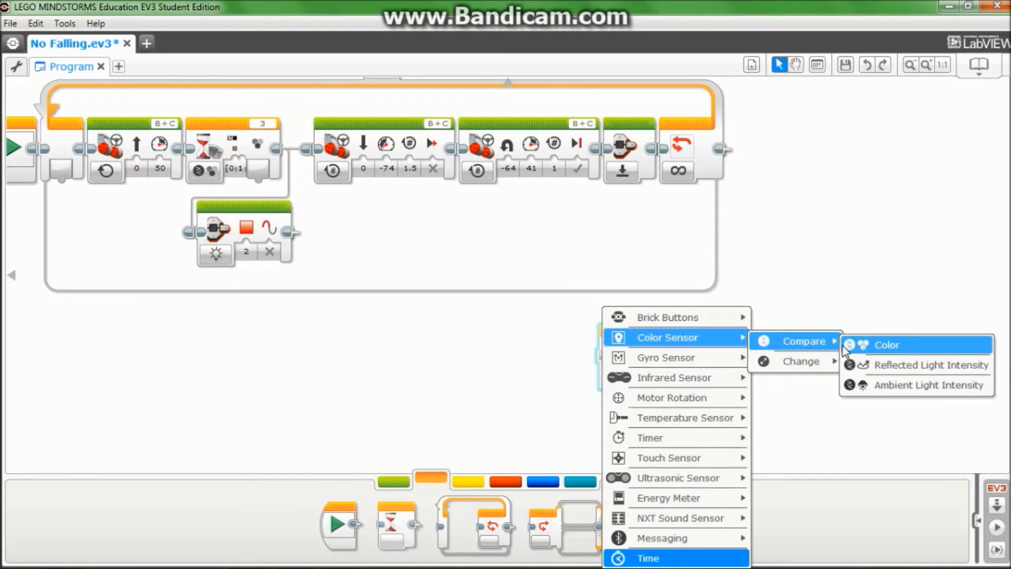
{"action": "left_click", "coordinate": [886, 345]}
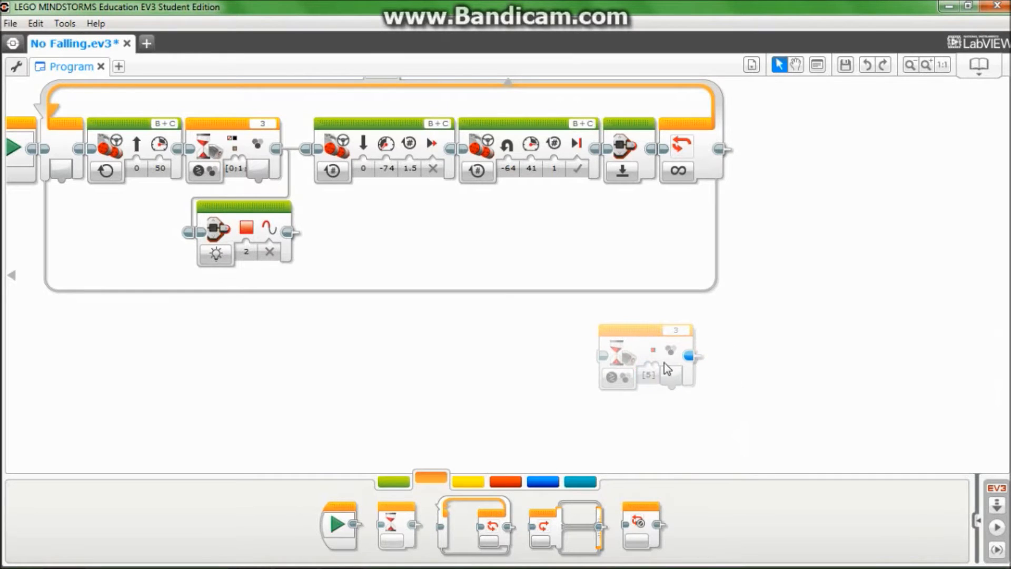
{"action": "left_click", "coordinate": [644, 357]}
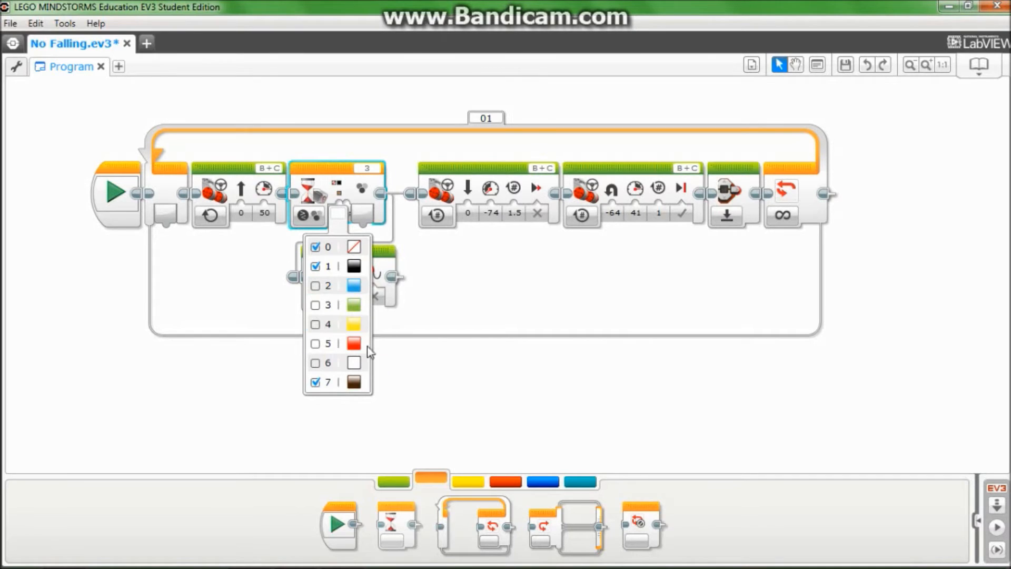
{"action": "mouse_move", "coordinate": [335, 382]}
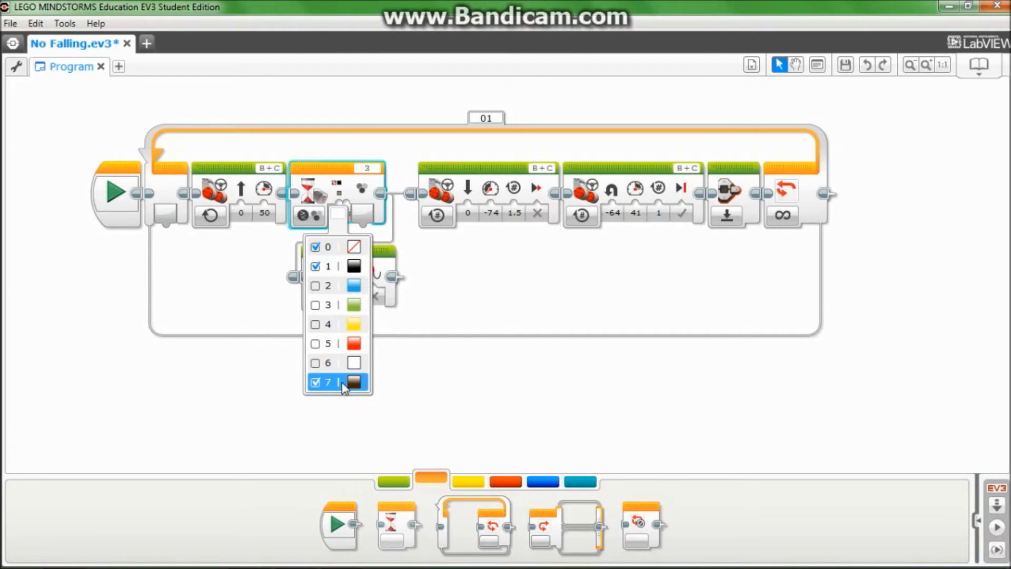
{"action": "left_click", "coordinate": [327, 246]}
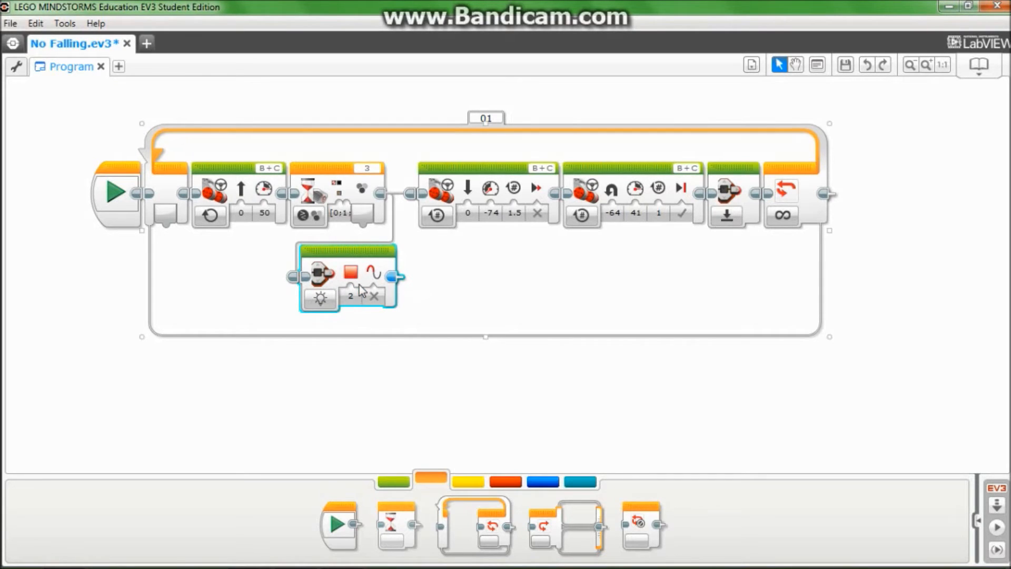
Drag the spare Brick Status Light block onto empty canvas and select it for deletion.
{"action": "left_click", "coordinate": [392, 482]}
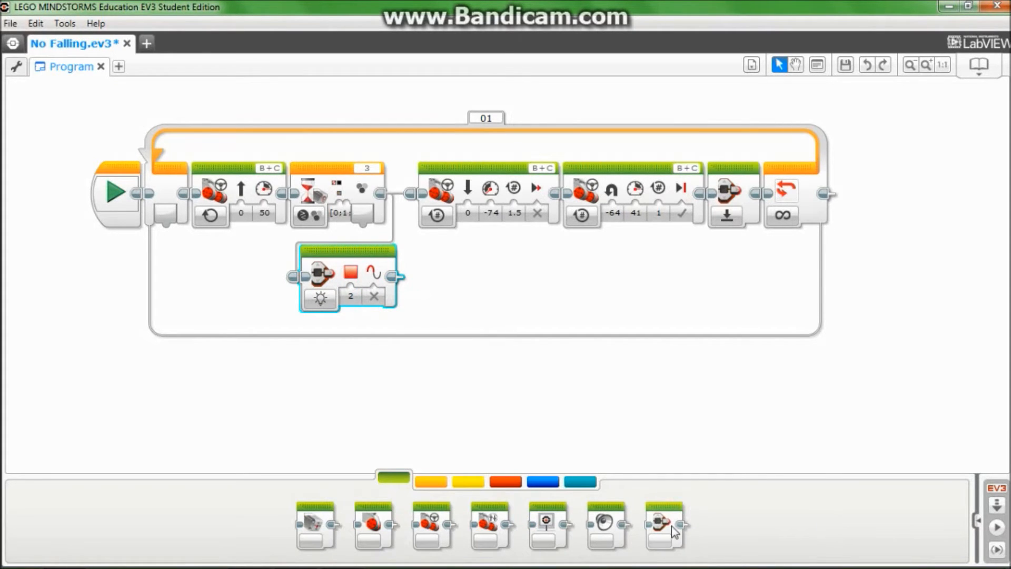
{"action": "left_click_drag", "start_coordinate": [664, 526], "coordinate": [851, 394]}
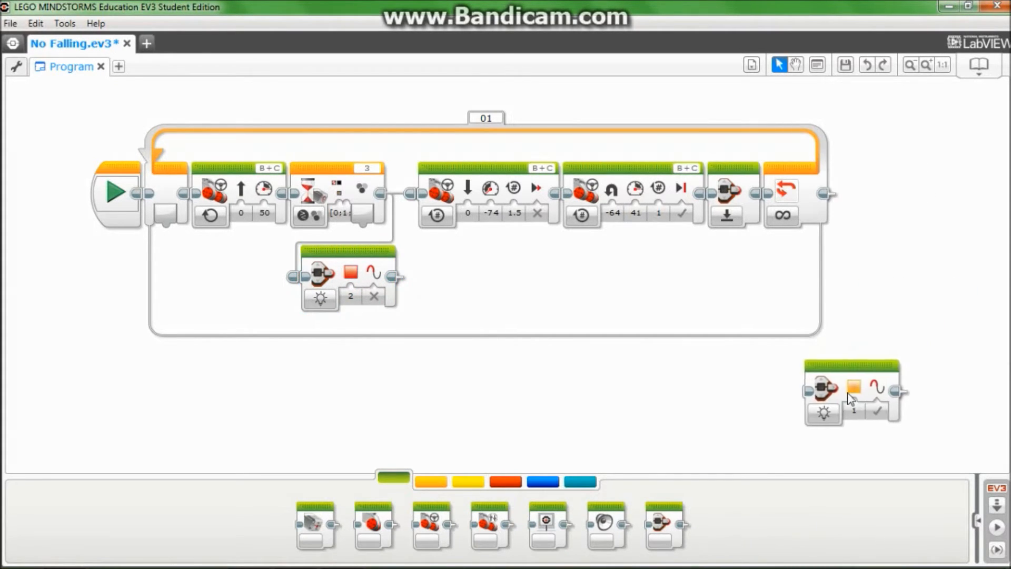
{"action": "left_click", "coordinate": [853, 387]}
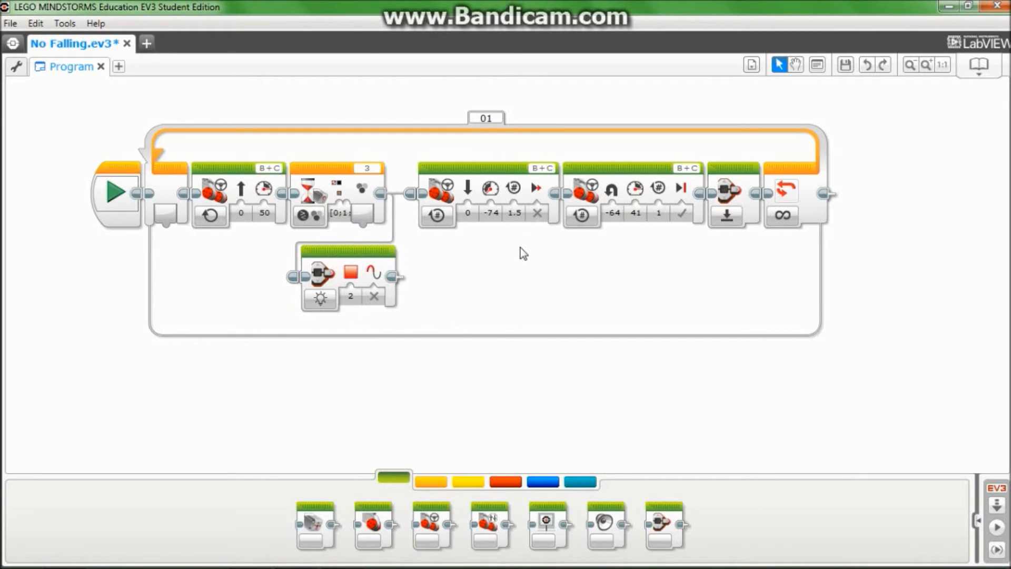
{"action": "mouse_move", "coordinate": [447, 193]}
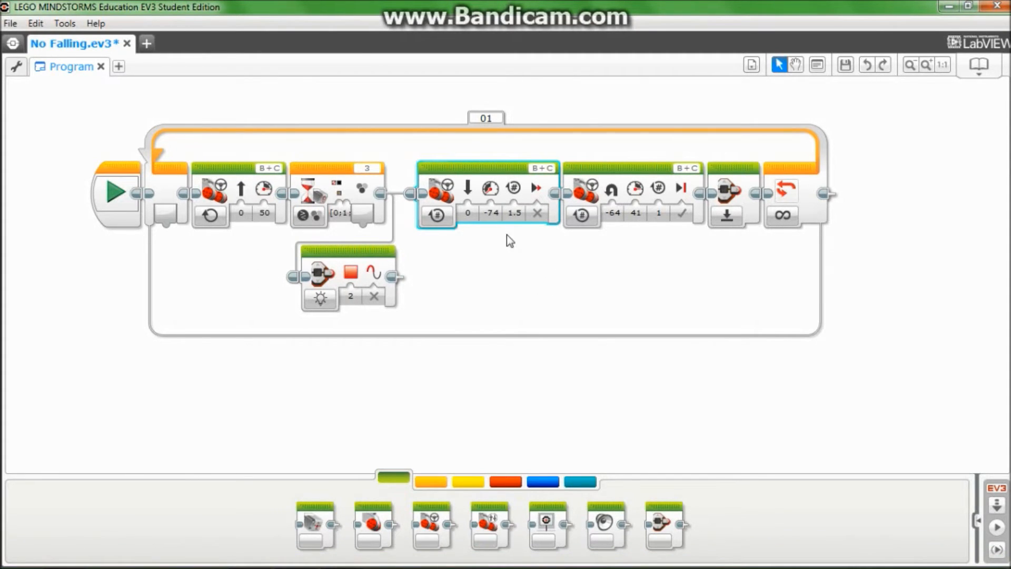
{"action": "left_click", "coordinate": [467, 212]}
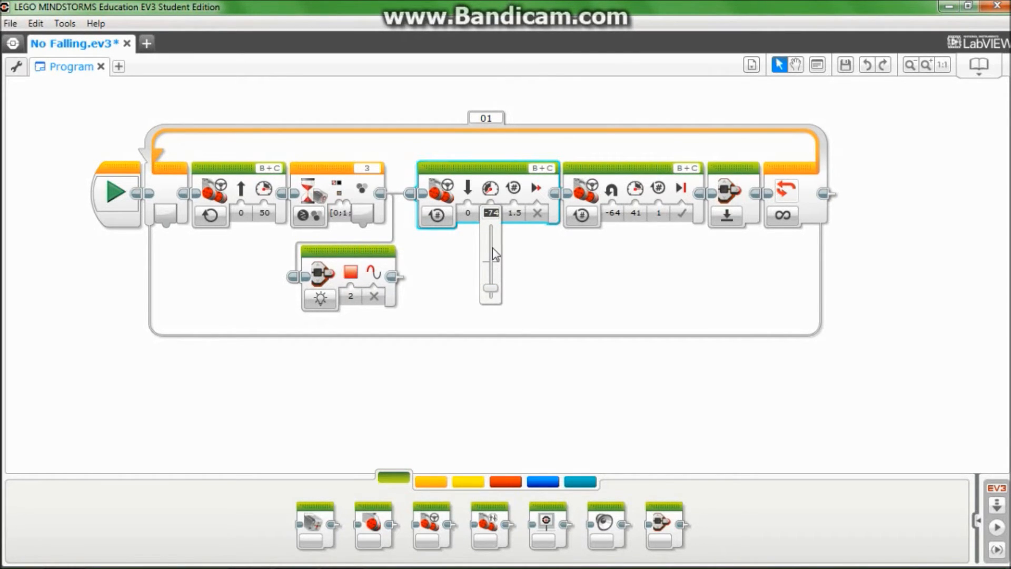
{"action": "mouse_move", "coordinate": [487, 261]}
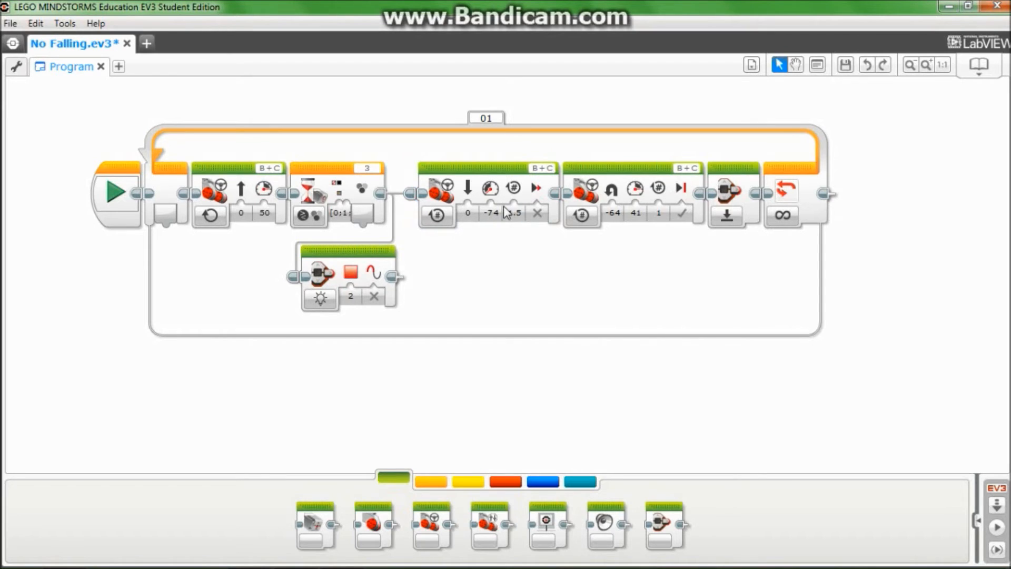
{"action": "left_click", "coordinate": [514, 213]}
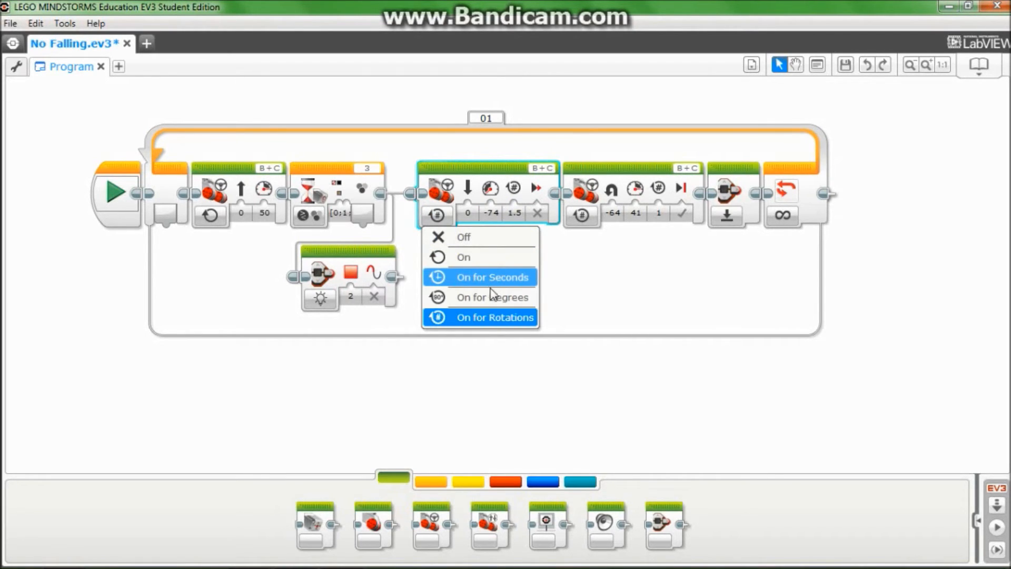
{"action": "left_click", "coordinate": [491, 277]}
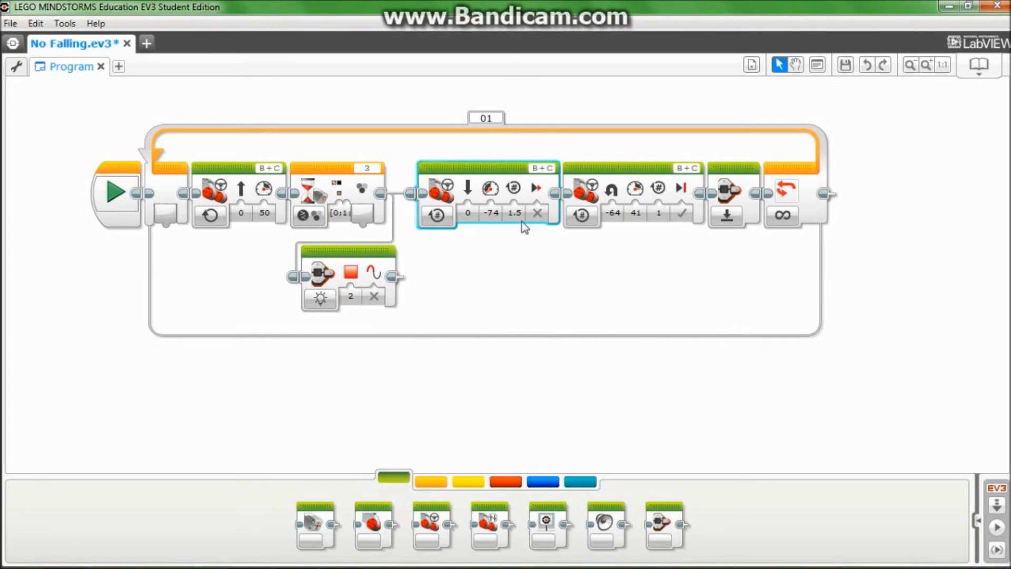
{"action": "left_click", "coordinate": [514, 213]}
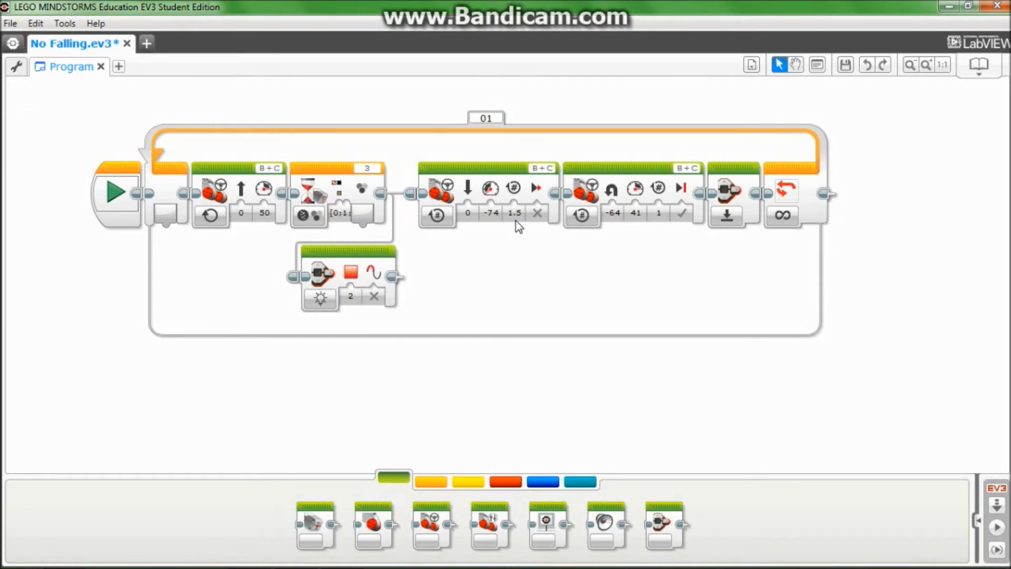
{"action": "mouse_move", "coordinate": [544, 227]}
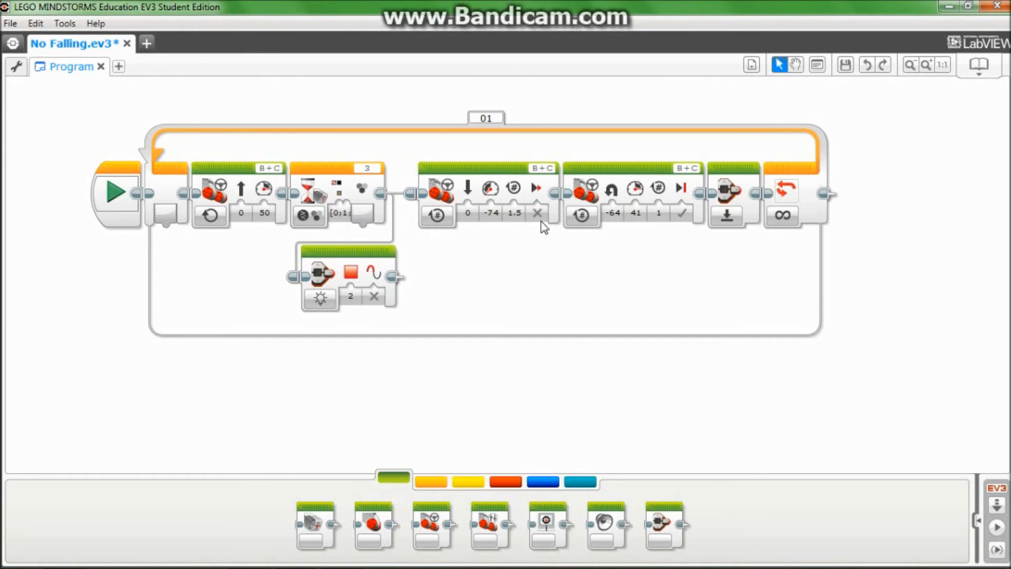
{"action": "left_click", "coordinate": [536, 213]}
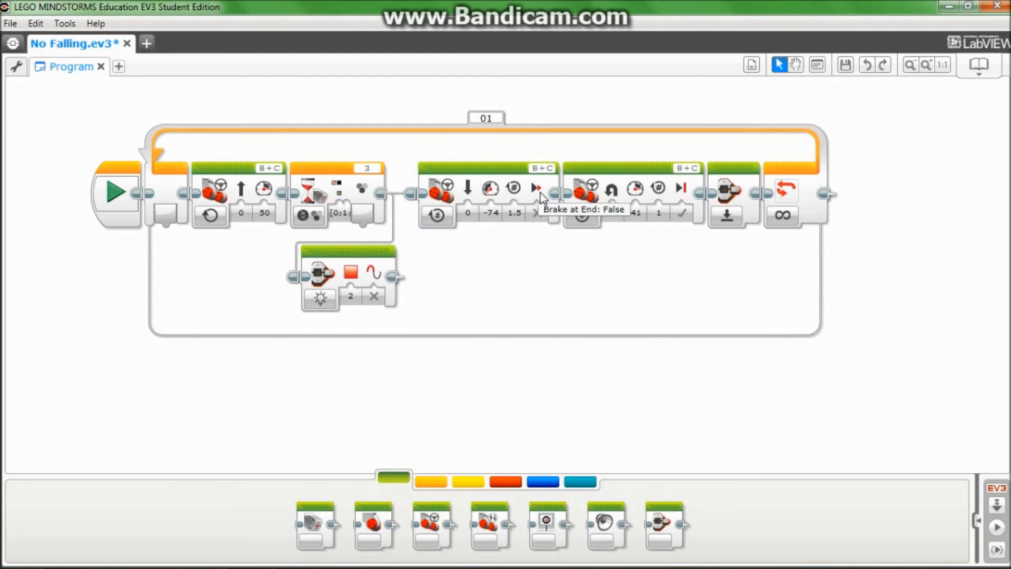
{"action": "mouse_move", "coordinate": [563, 266]}
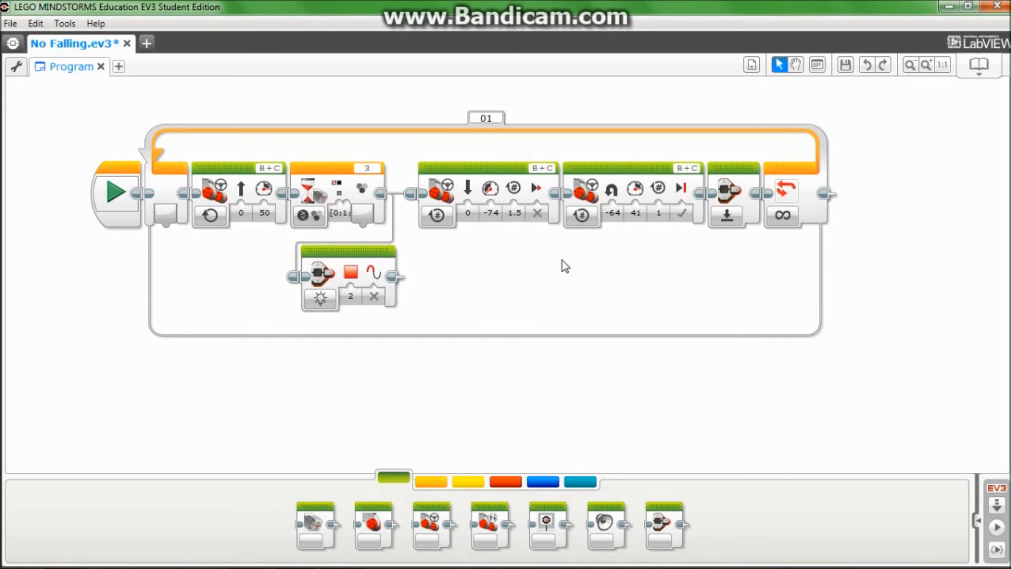
{"action": "mouse_move", "coordinate": [568, 282]}
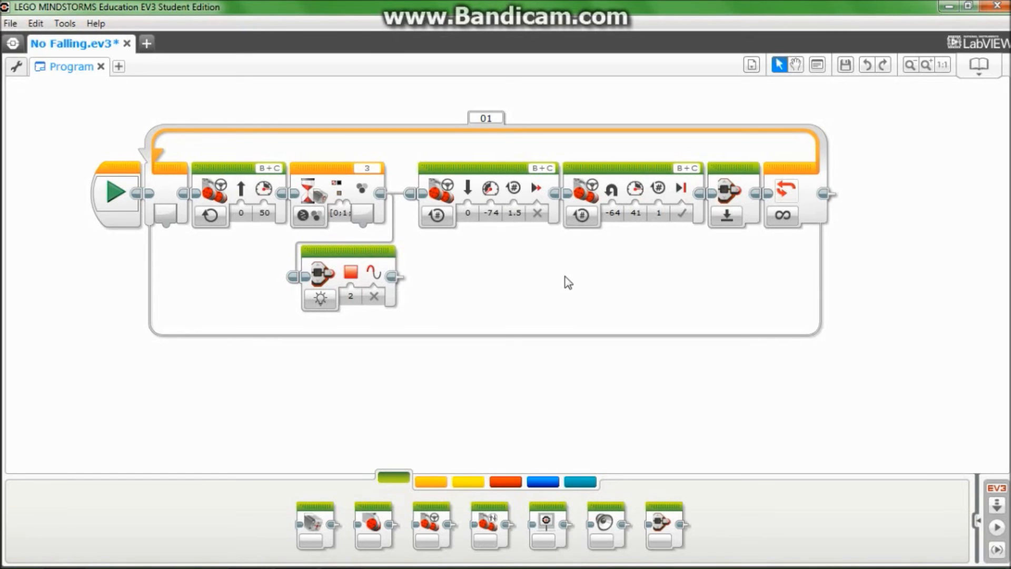
{"action": "mouse_move", "coordinate": [581, 214]}
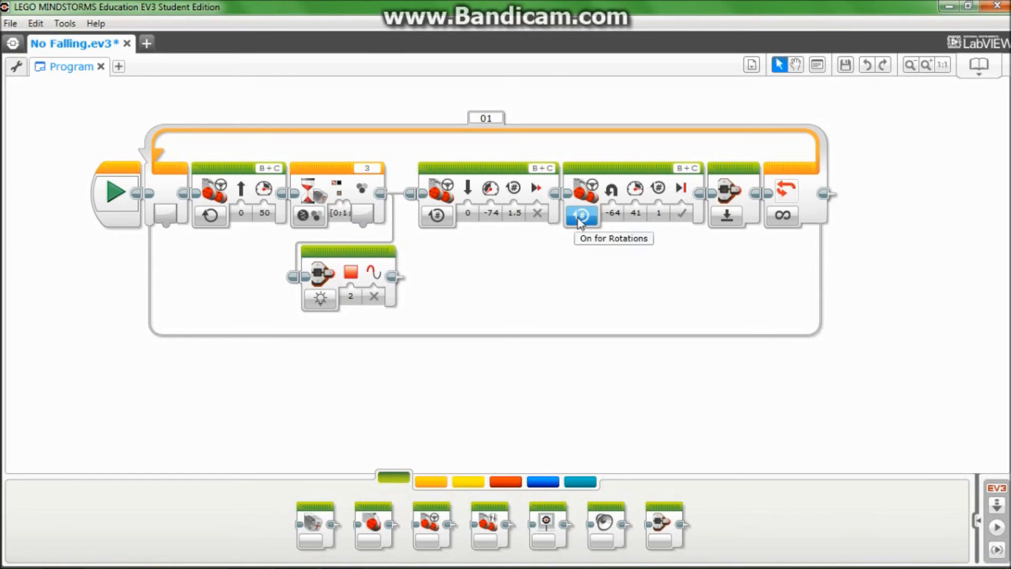
{"action": "mouse_move", "coordinate": [597, 217]}
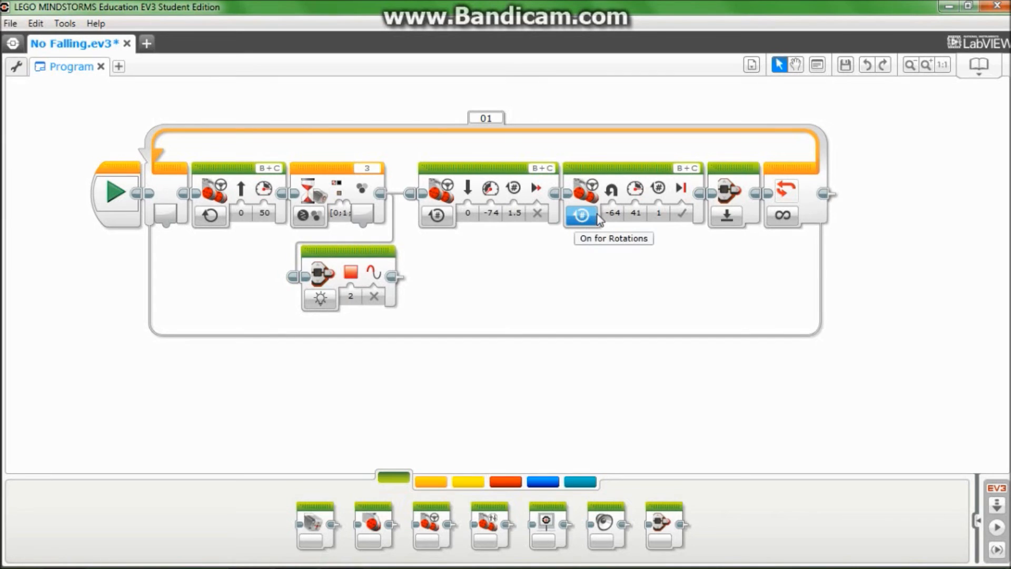
{"action": "mouse_move", "coordinate": [588, 198]}
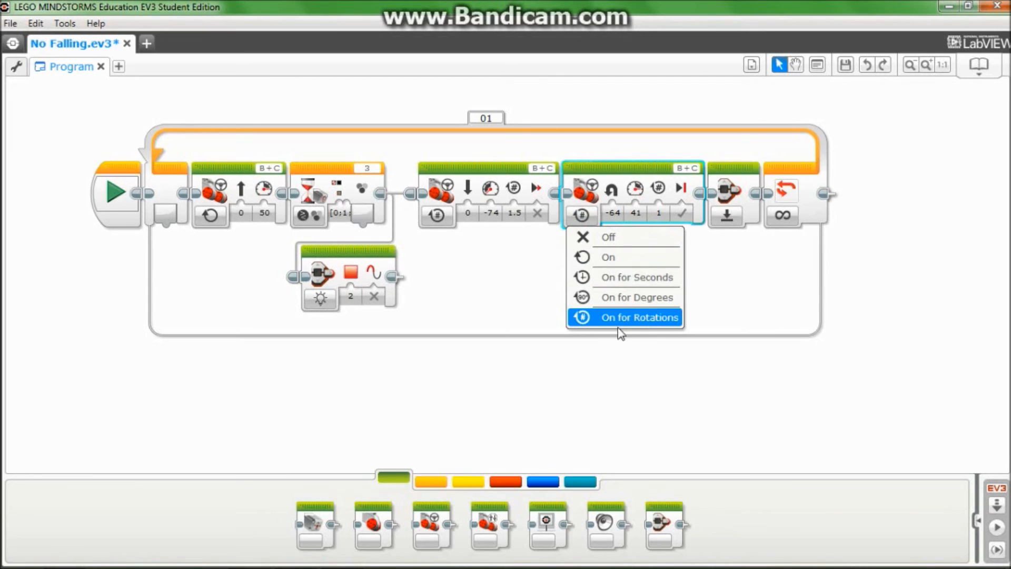
{"action": "left_click", "coordinate": [623, 317]}
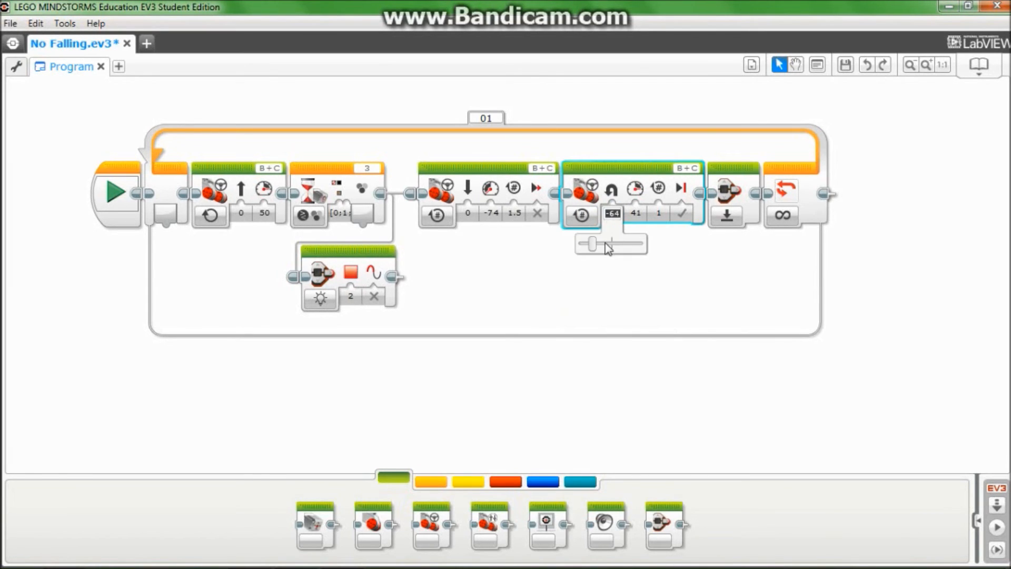
{"action": "left_click_drag", "start_coordinate": [609, 243], "coordinate": [592, 243]}
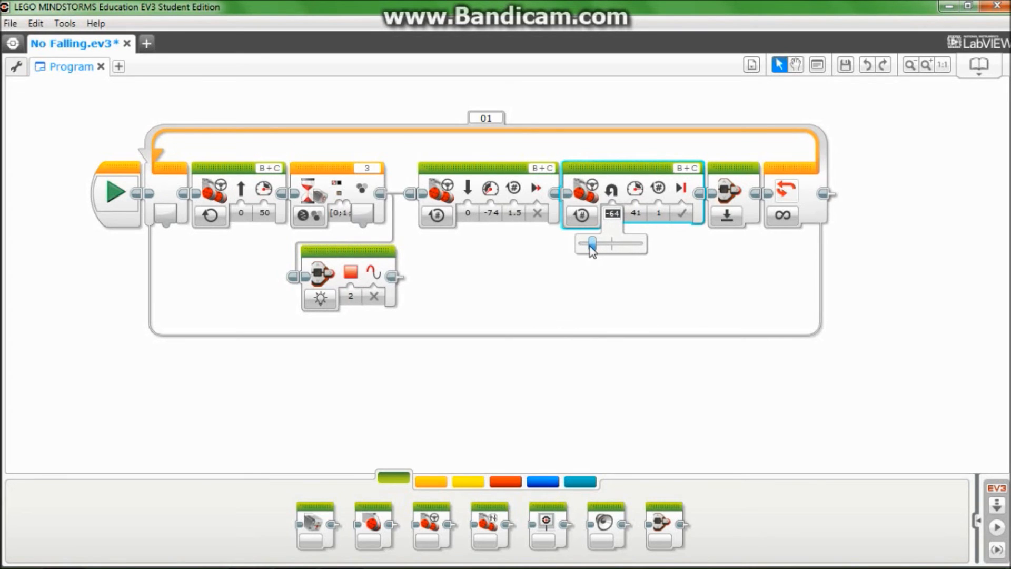
{"action": "mouse_move", "coordinate": [618, 196]}
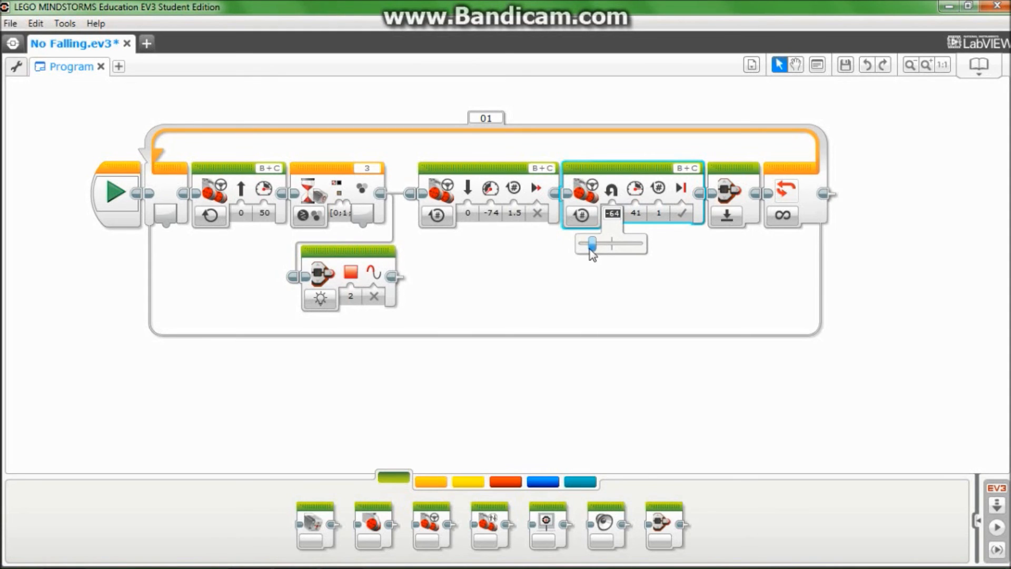
{"action": "left_click_drag", "start_coordinate": [590, 244], "coordinate": [632, 244]}
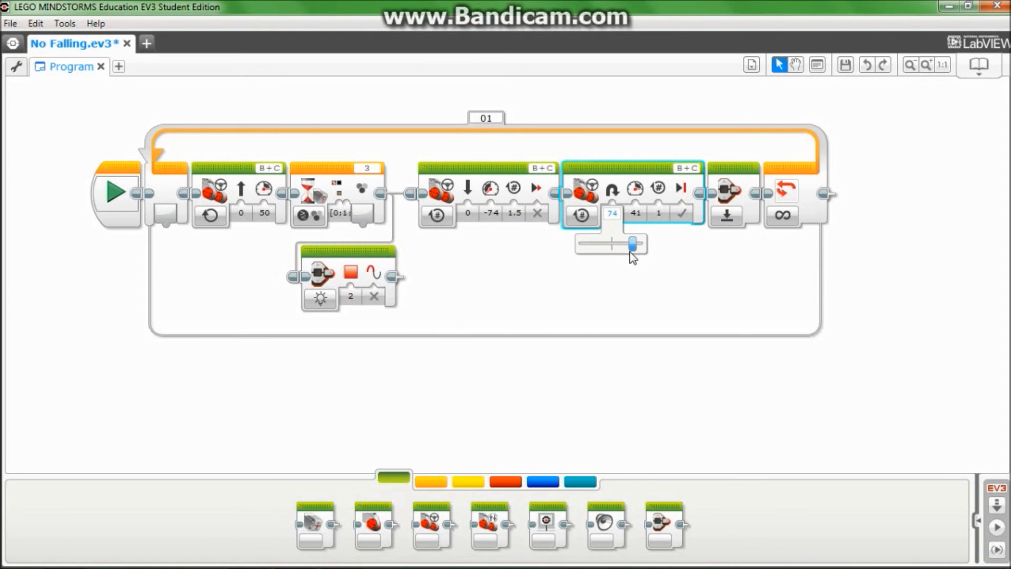
{"action": "left_click_drag", "start_coordinate": [630, 243], "coordinate": [588, 243]}
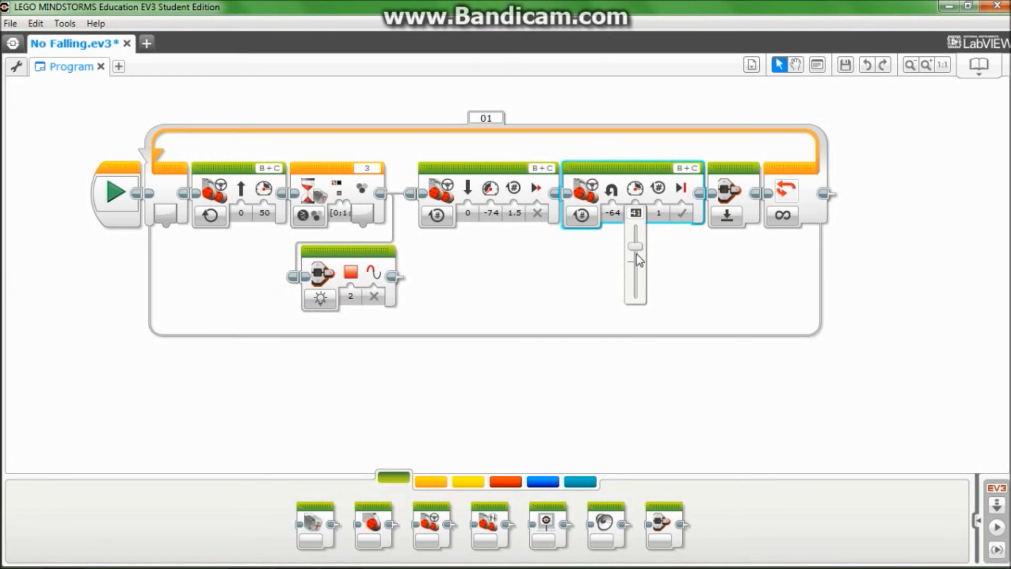
{"action": "mouse_move", "coordinate": [678, 262]}
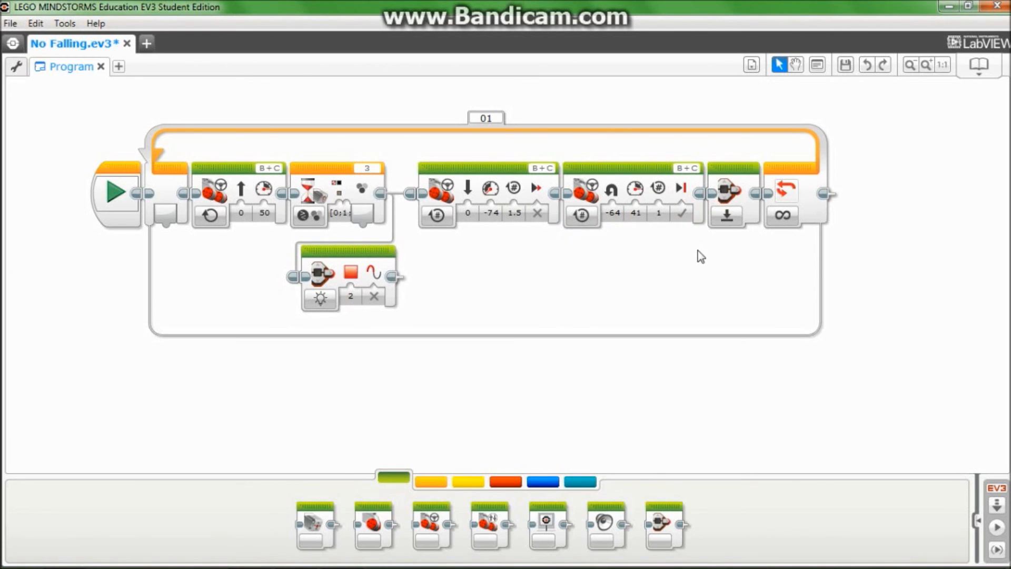
{"action": "left_click", "coordinate": [681, 213]}
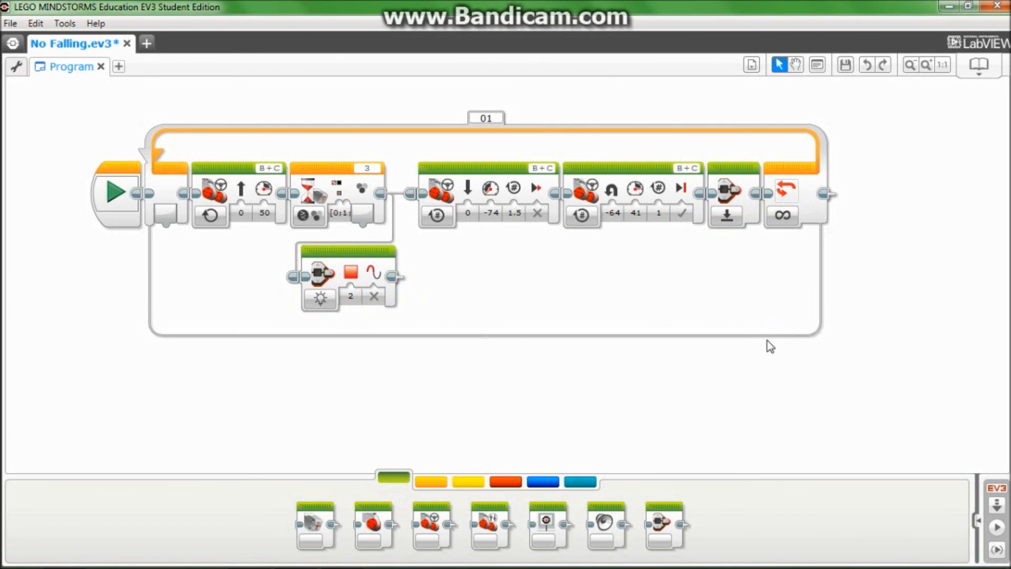
{"action": "mouse_move", "coordinate": [695, 480]}
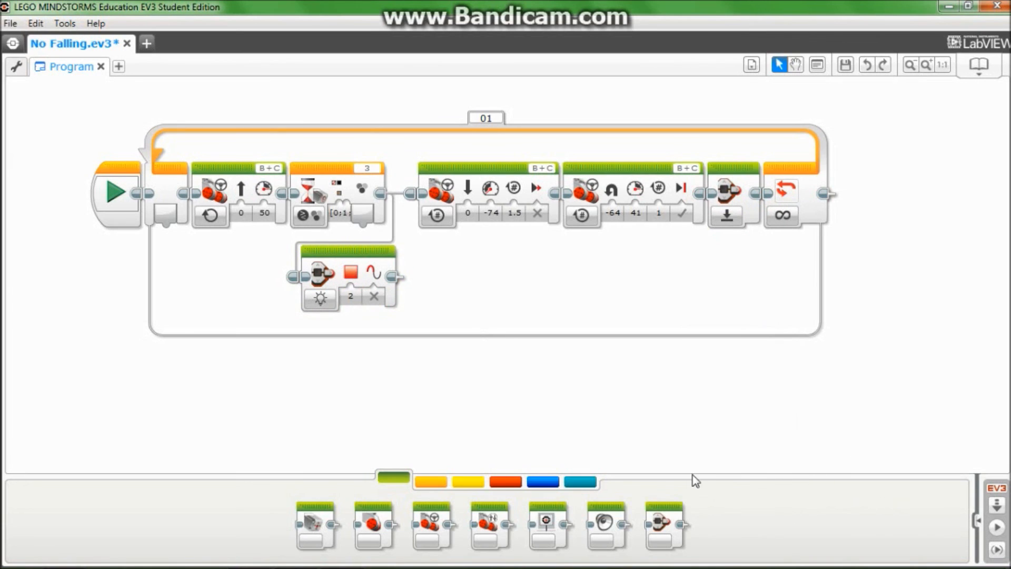
{"action": "mouse_move", "coordinate": [700, 448]}
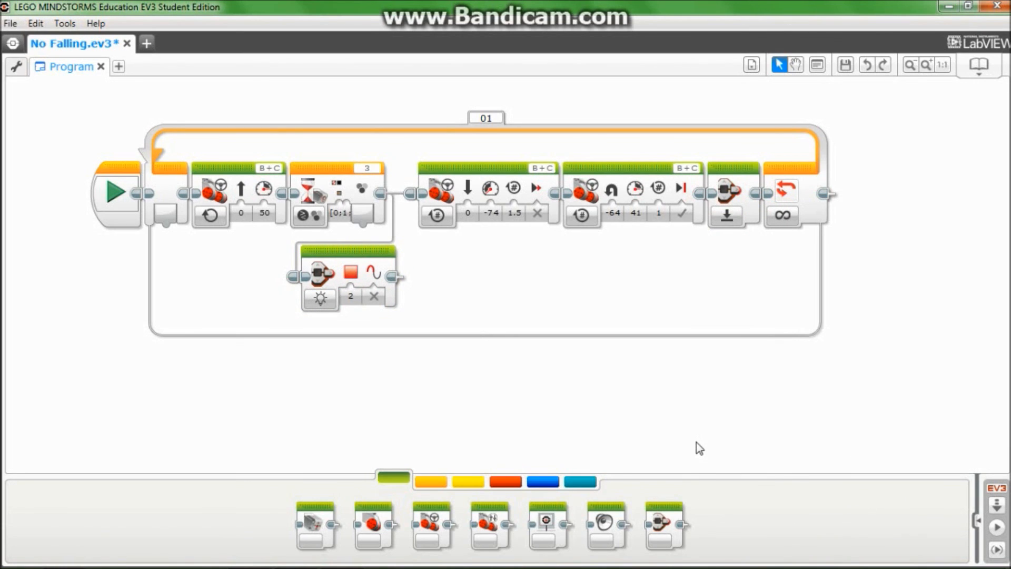